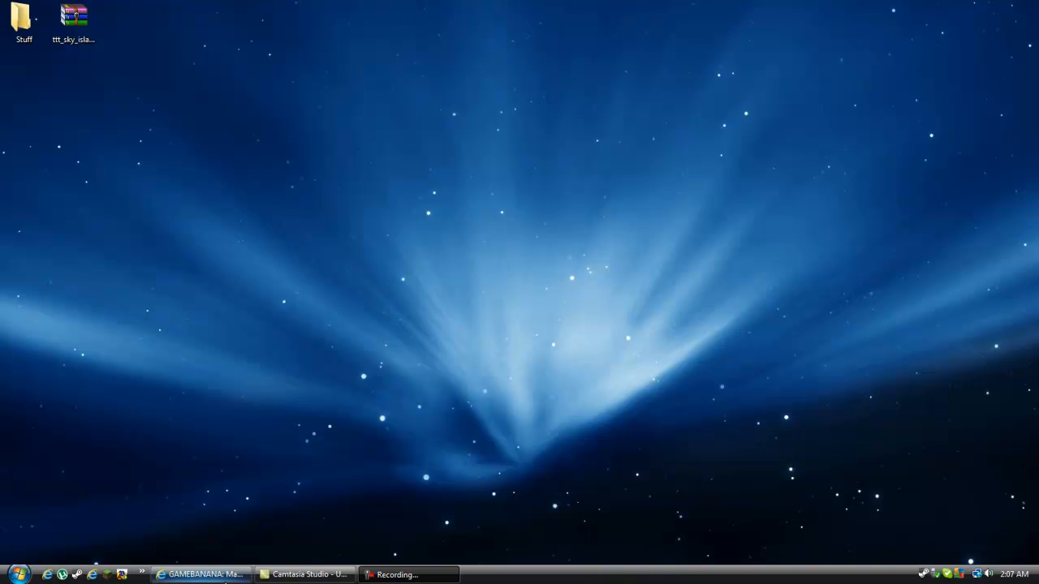
Step: Restore the GameBanana browser window and browse the Games list on the Maps page
left_click(201, 575)
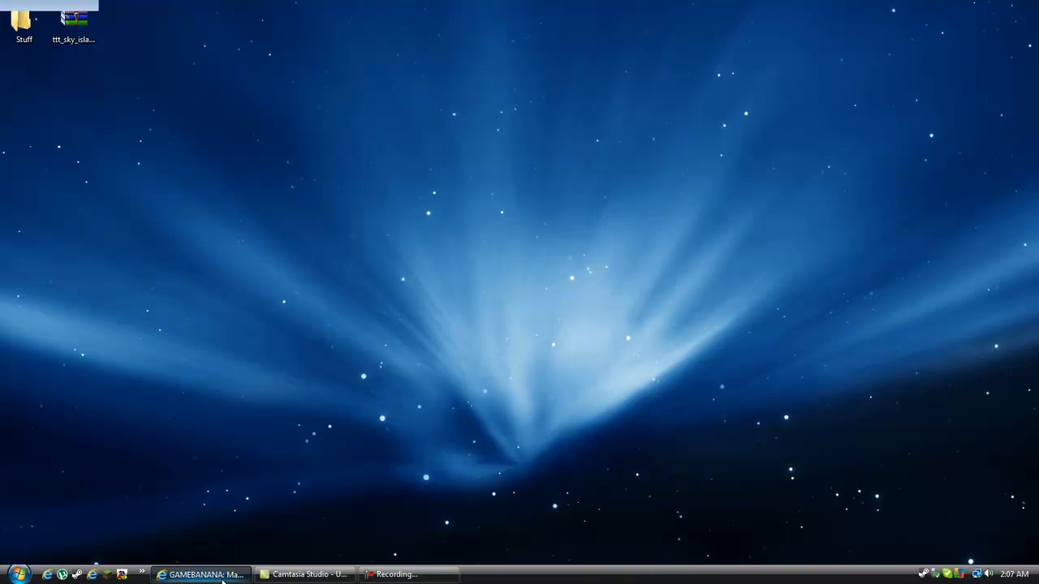
left_click(201, 575)
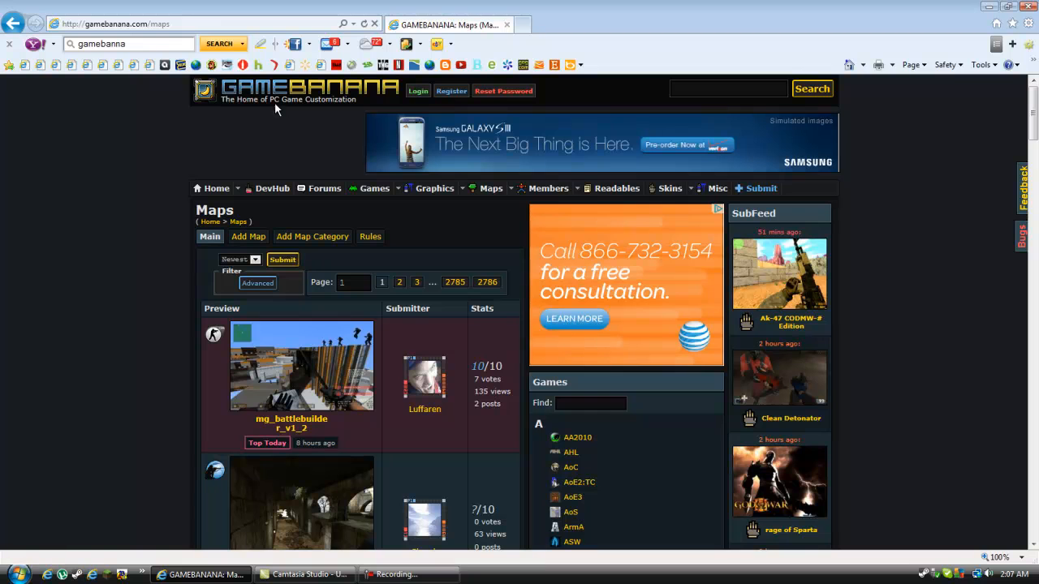
mouse_move(517, 145)
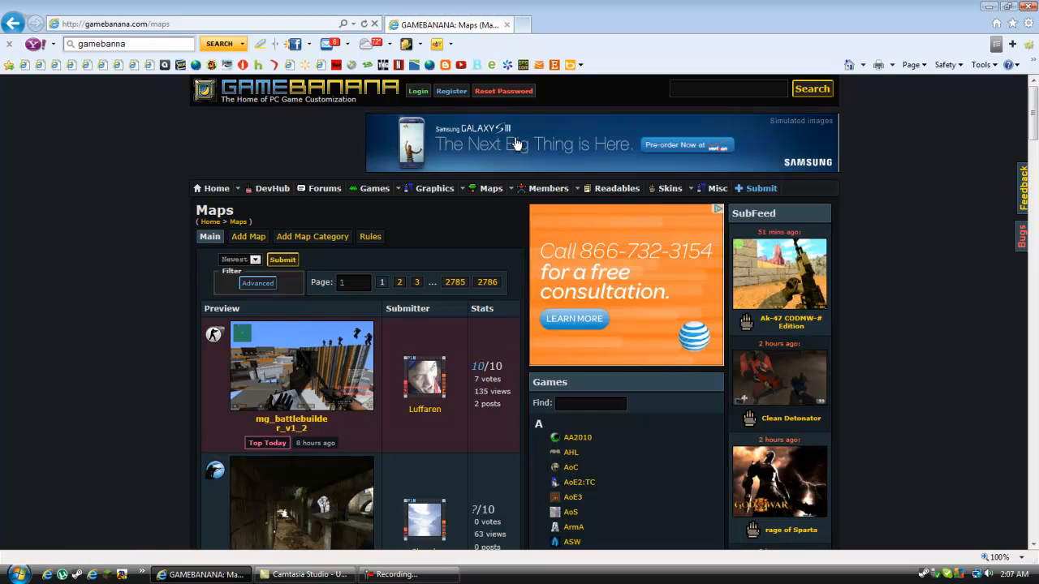
left_click(435, 188)
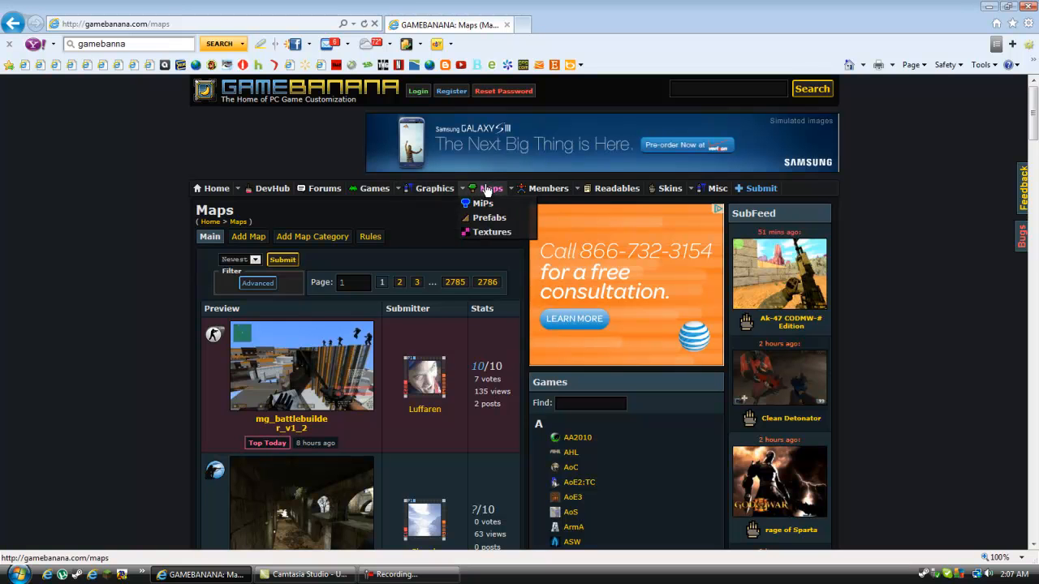
scroll("down", 3)
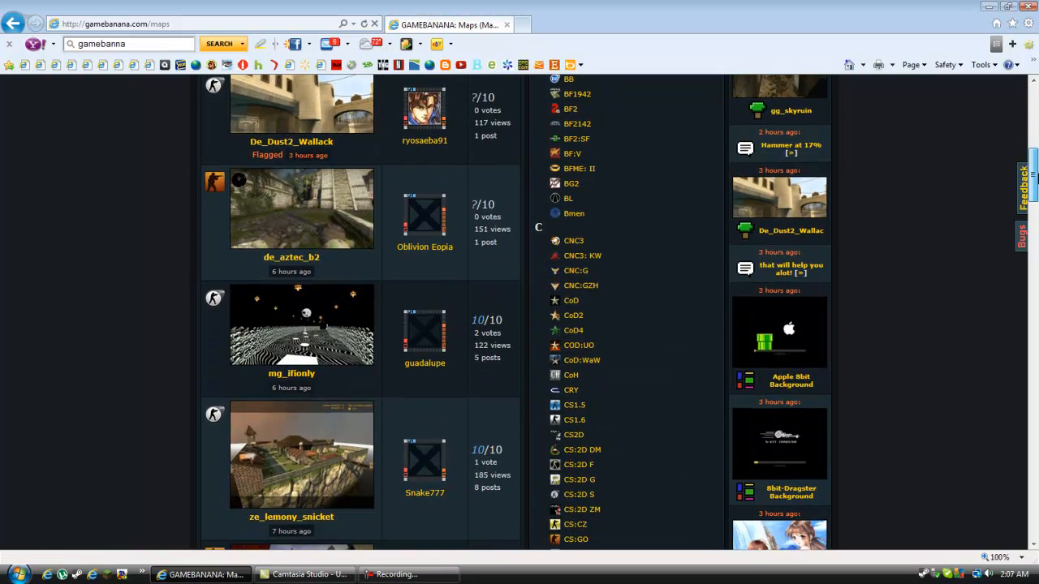
scroll("down", 3)
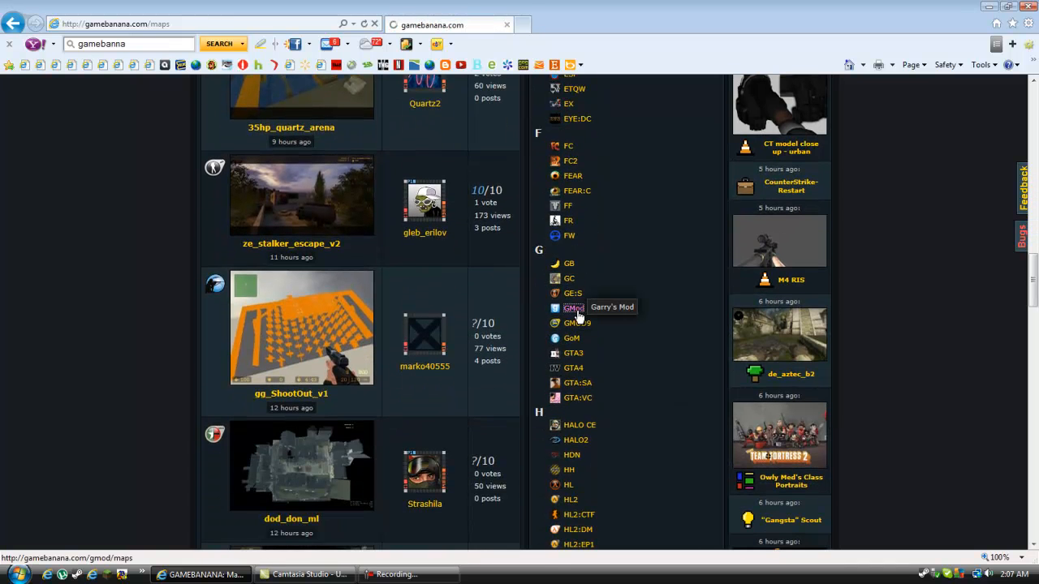
Step: Filter the listing to Garry's Mod maps and look through the available maps
left_click(573, 308)
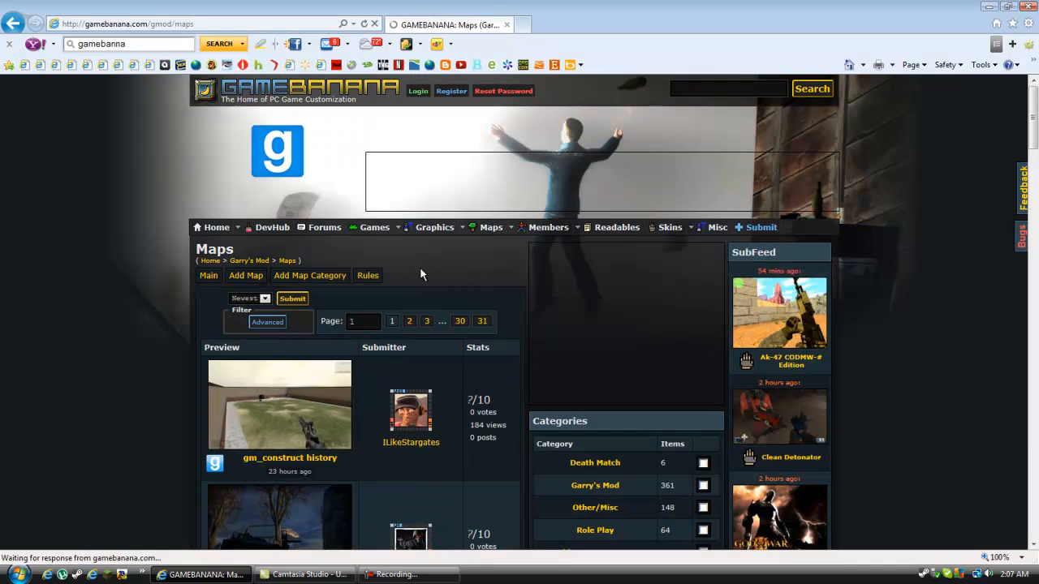
scroll("down", 3)
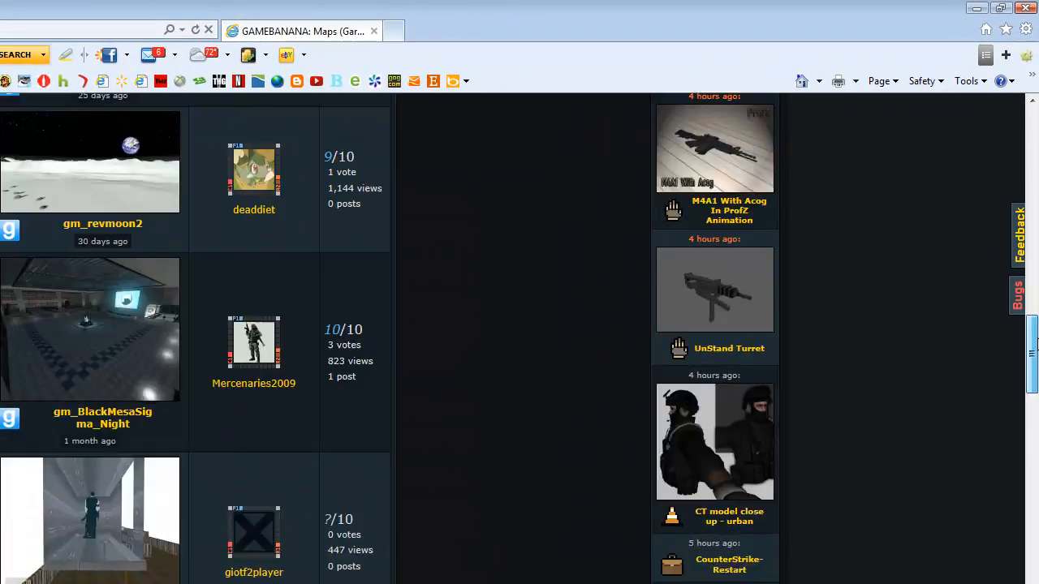
scroll("down", 3)
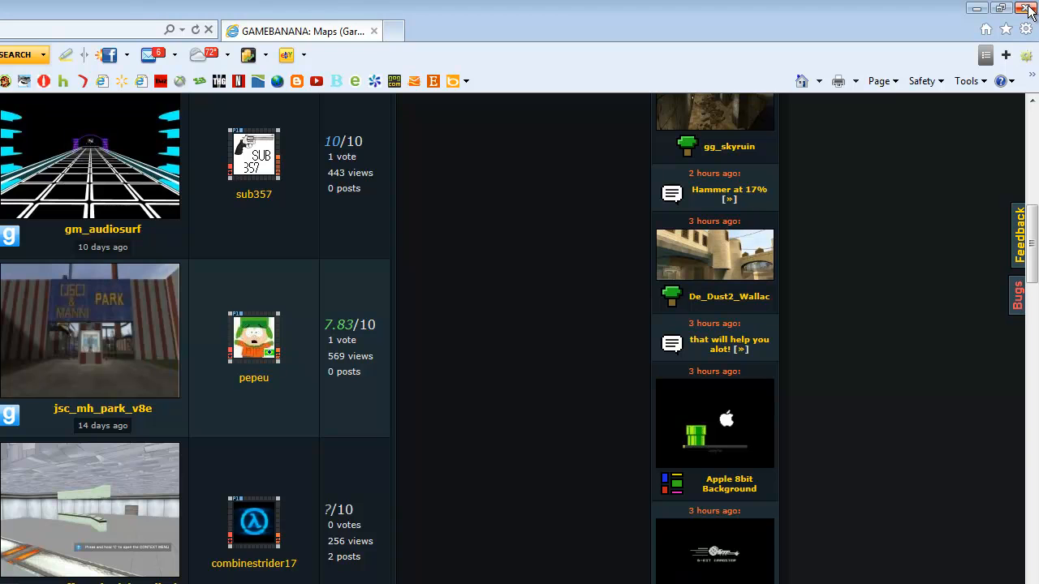
scroll("down", 3)
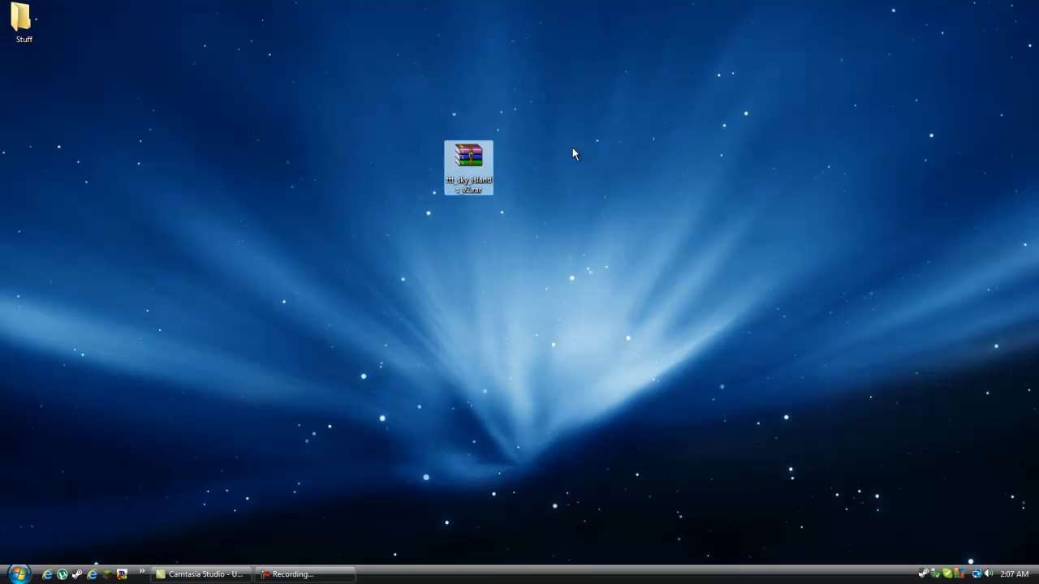
Step: Extract the ttt_sky_islands_v2 archive to its own desktop folder and open that folder
right_click(468, 166)
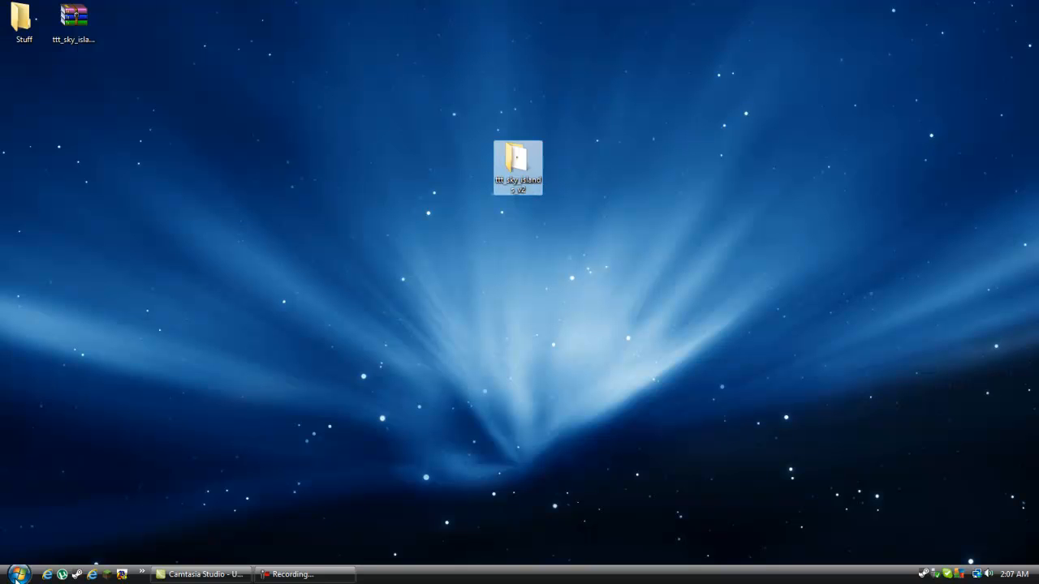
double_click(518, 166)
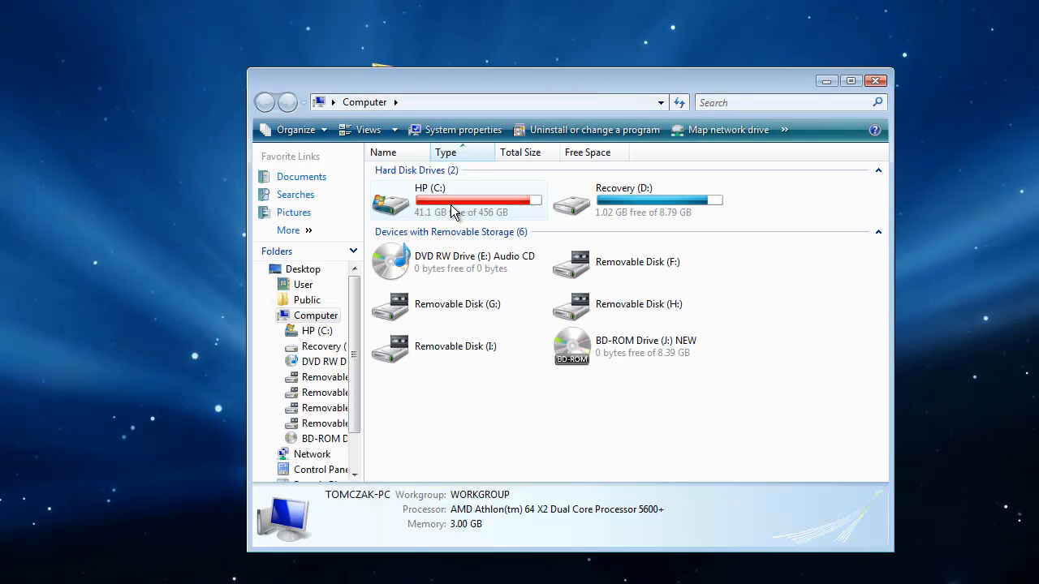
mouse_move(442, 213)
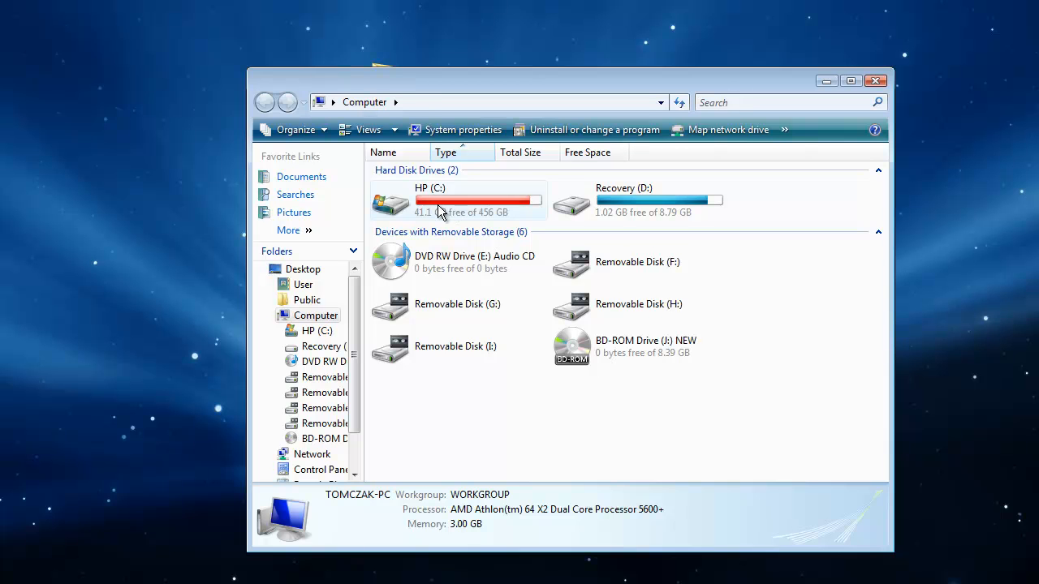
Step: Navigate C: > Program Files > Steam > steamapps > account folder > garrysmod > garrysmod
double_click(421, 198)
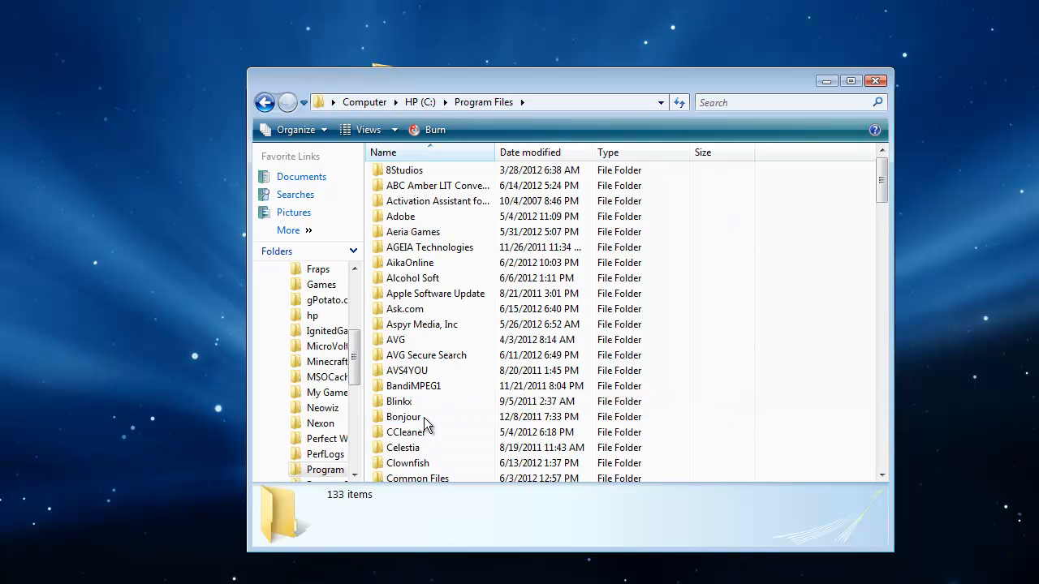
scroll("down", 3)
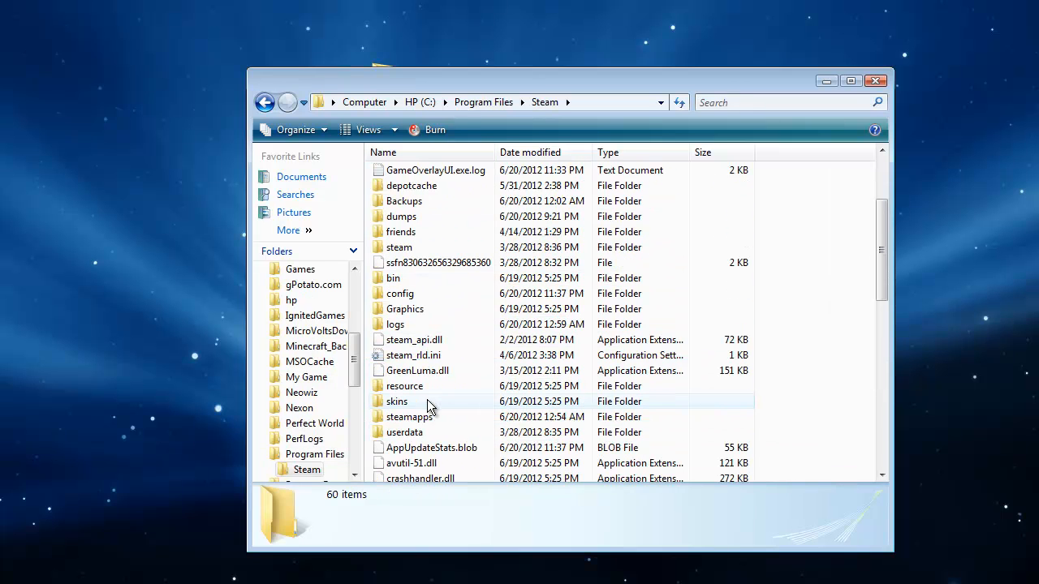
double_click(409, 416)
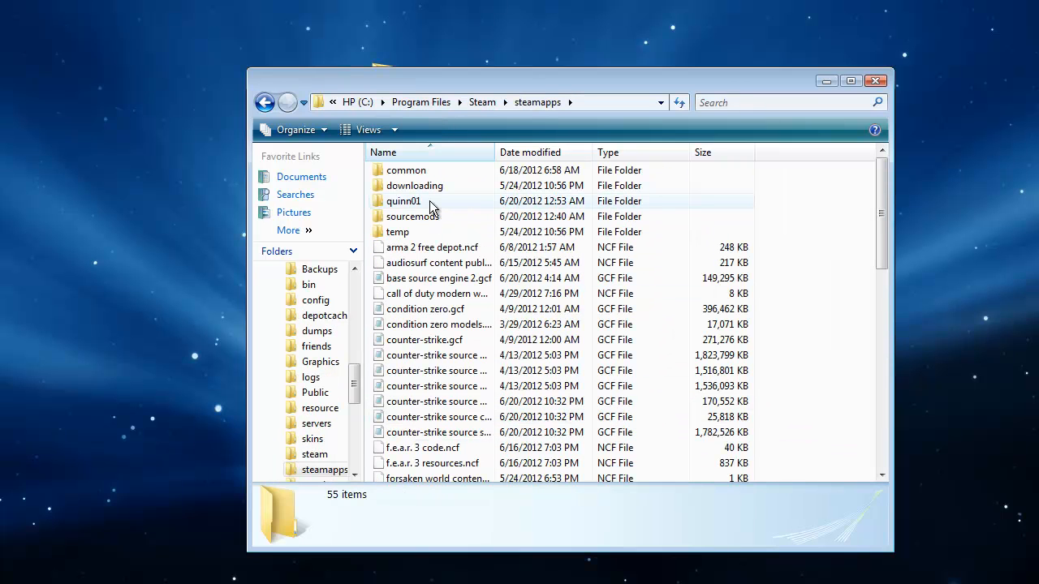
double_click(402, 201)
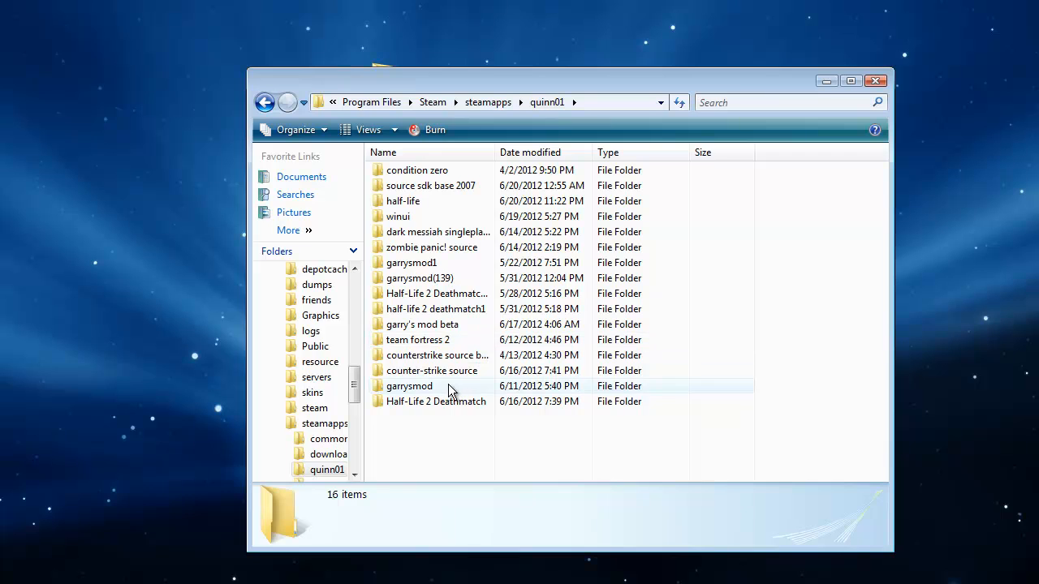
double_click(409, 387)
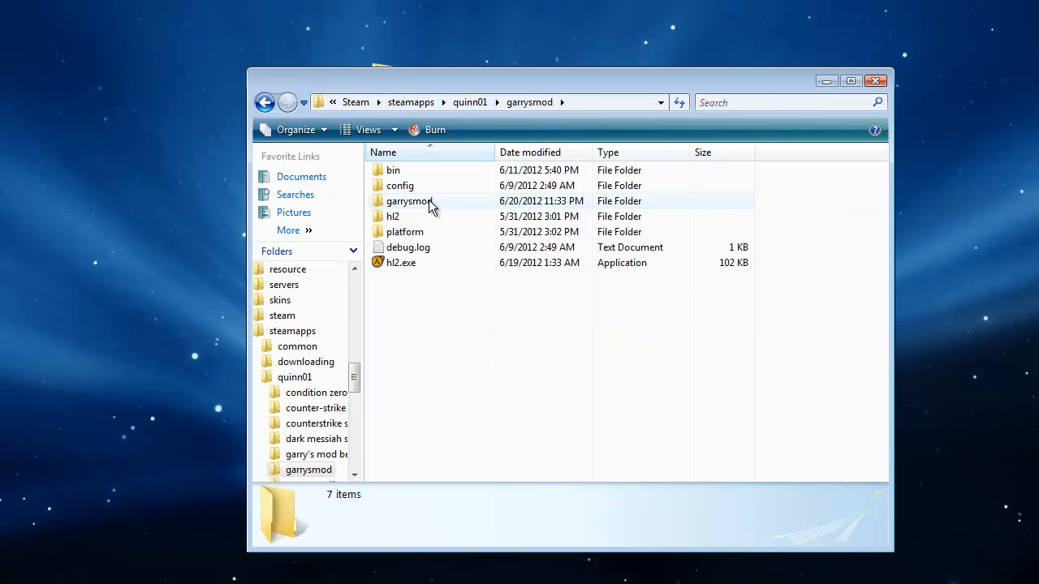
double_click(409, 201)
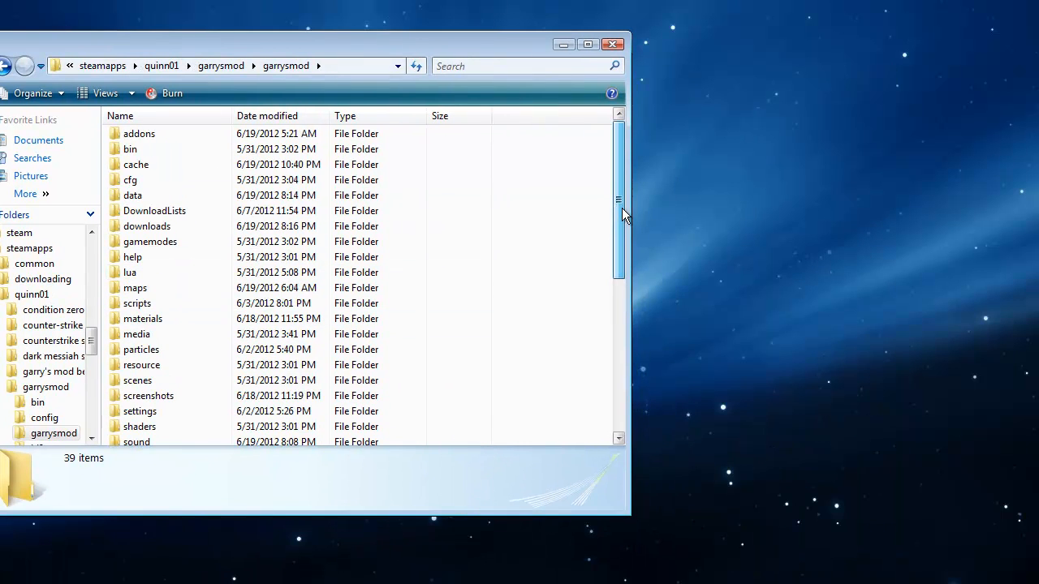
Step: Move ttt_sky_islands_v2.bsp into the garrysmod maps folder and close the emptied extraction folder
scroll("down", 3)
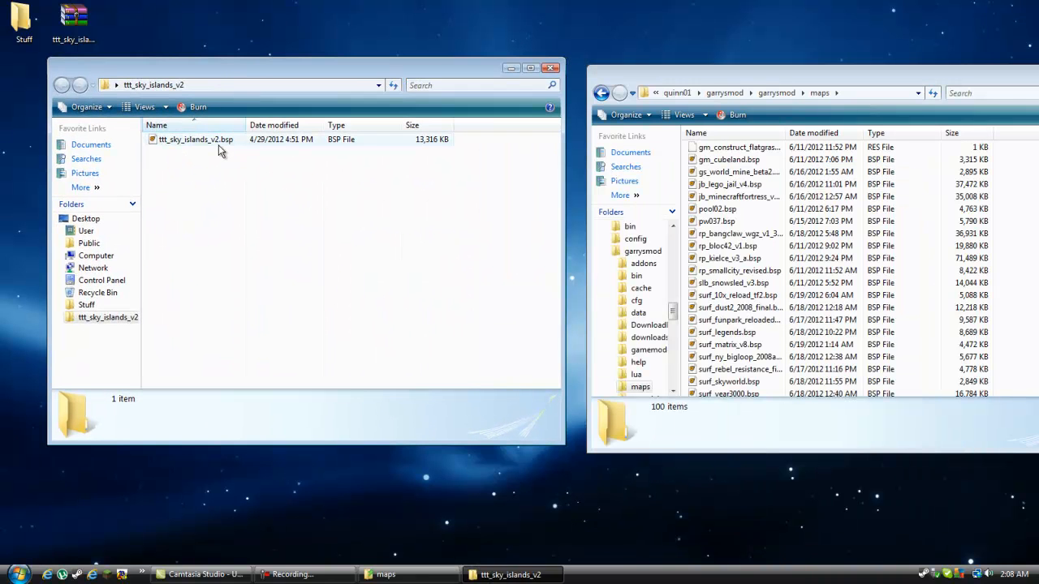
left_click(195, 139)
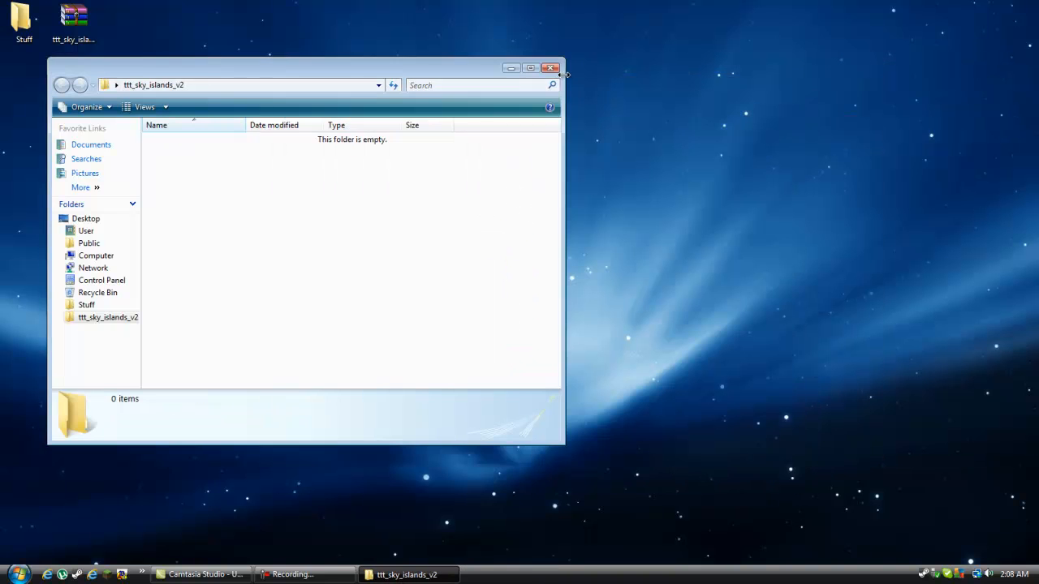
left_click(551, 68)
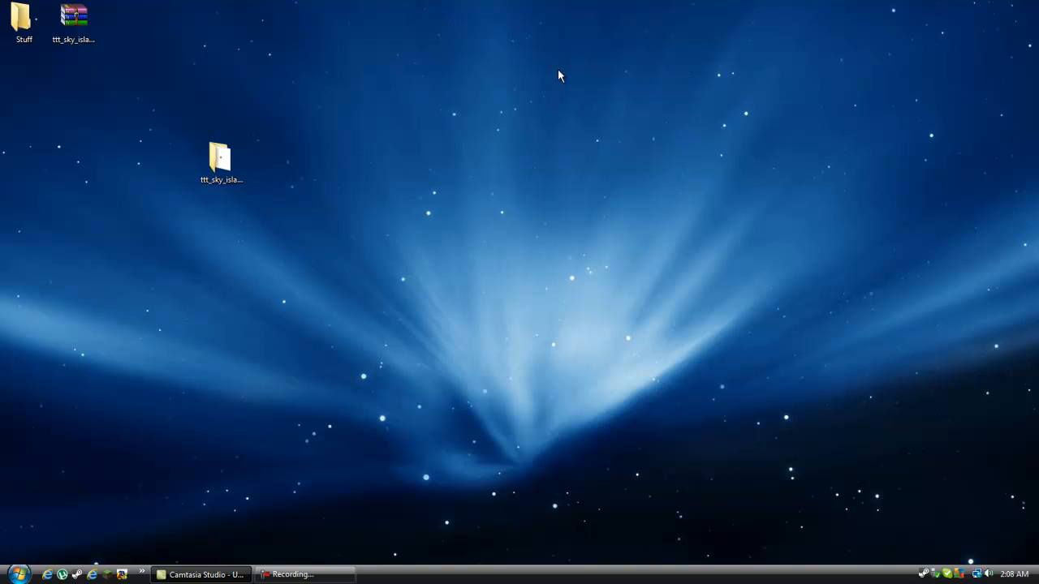
mouse_move(555, 241)
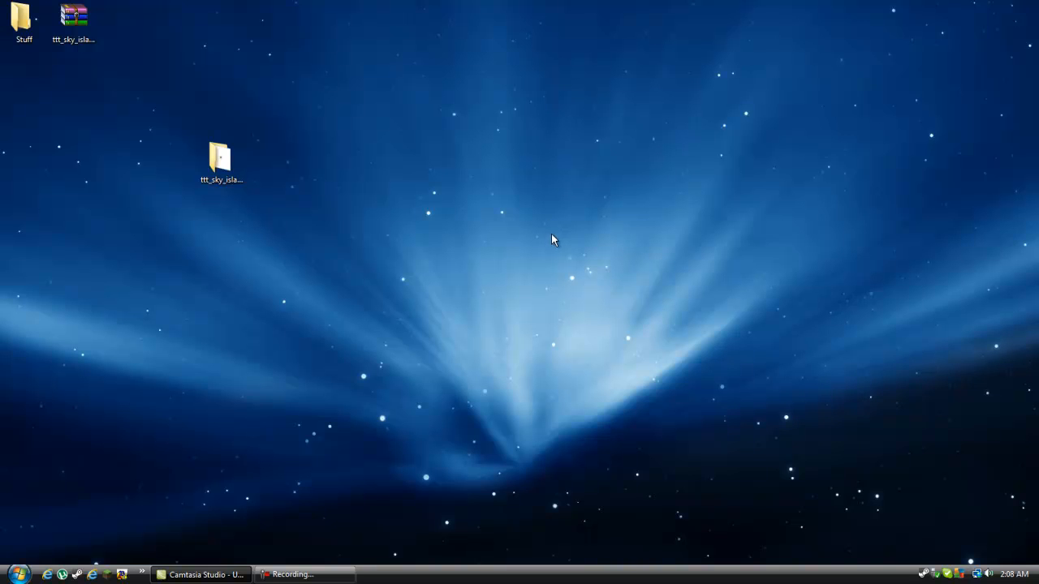
mouse_move(545, 258)
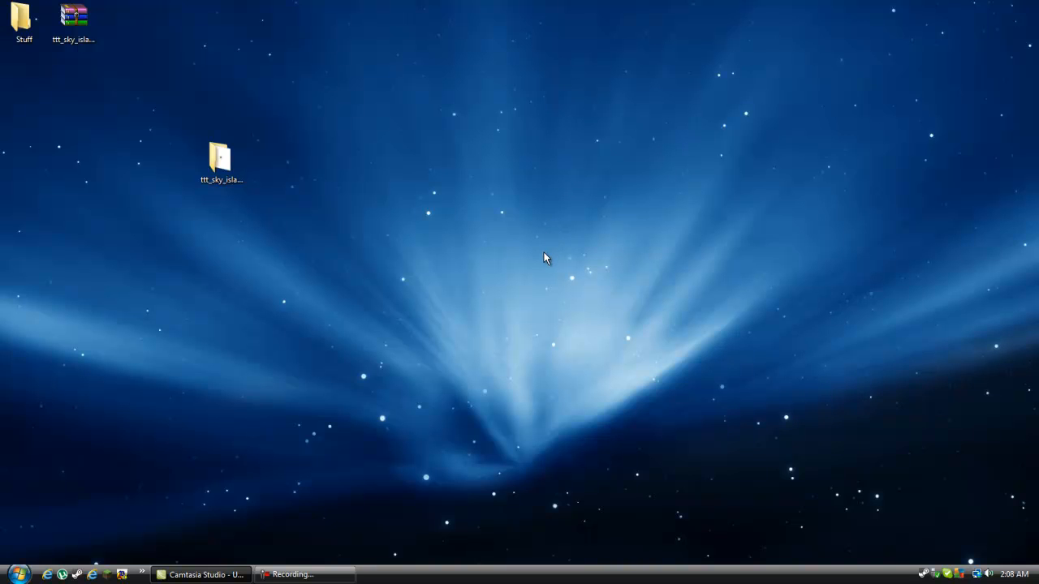